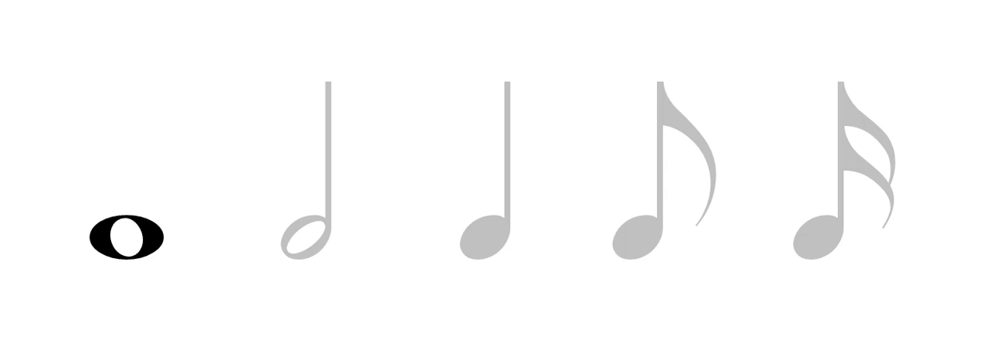
# Step: Advance the animation so the half note is black and the whole note greys out
pyautogui.click(309, 233)
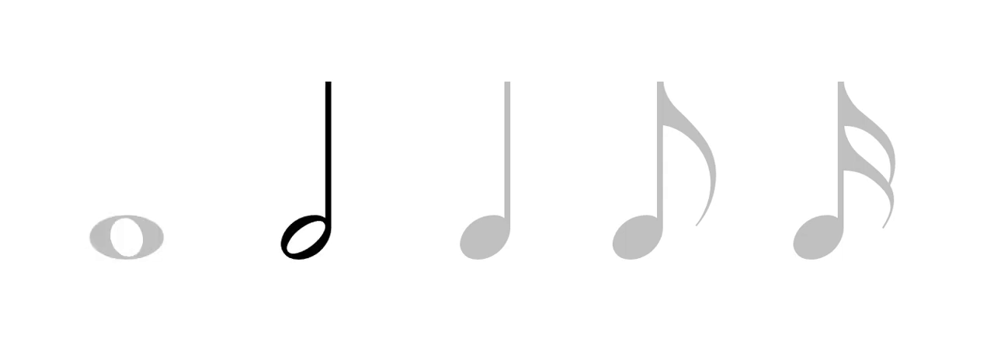